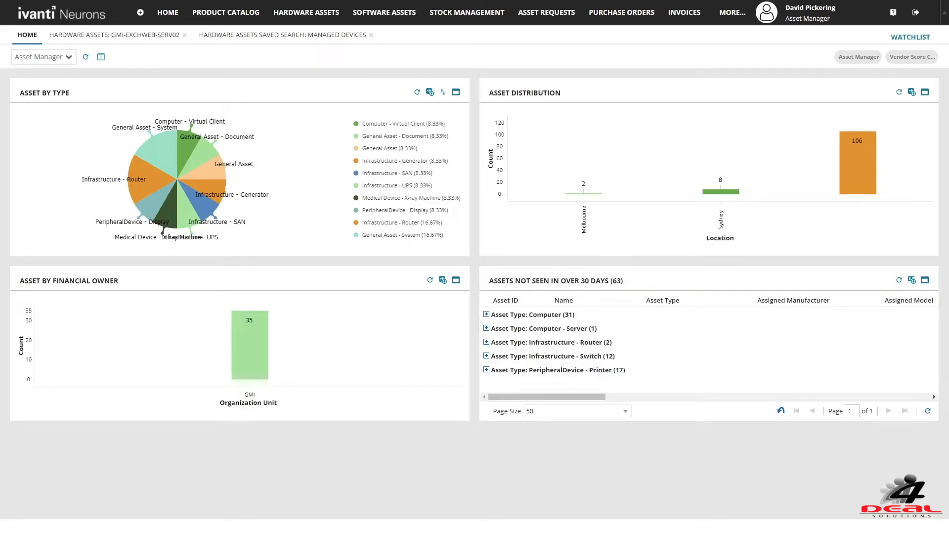
Open the Siemens YSIO.X asset record, switch to GMI-EXCHWEB-SERV02 and reach its Discovered Configuration
click(43, 56)
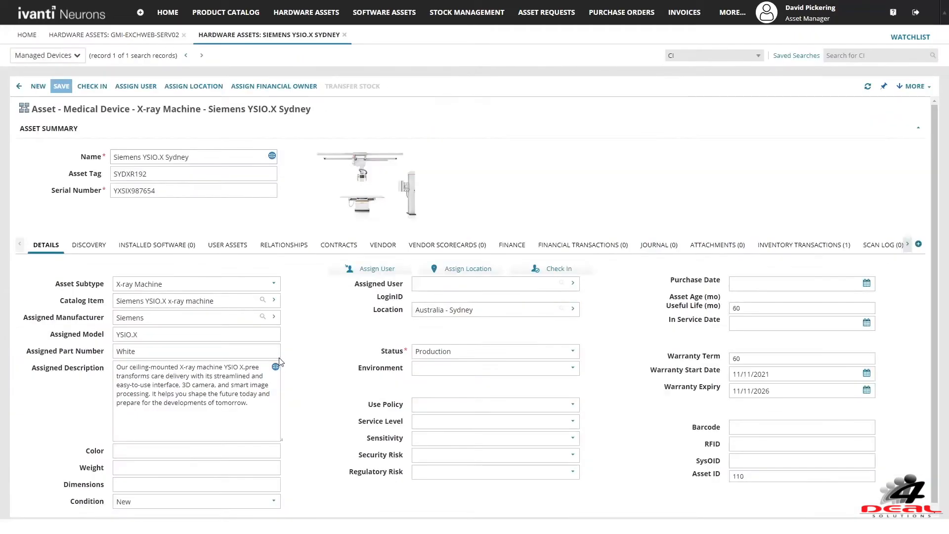
mouse_move(306, 355)
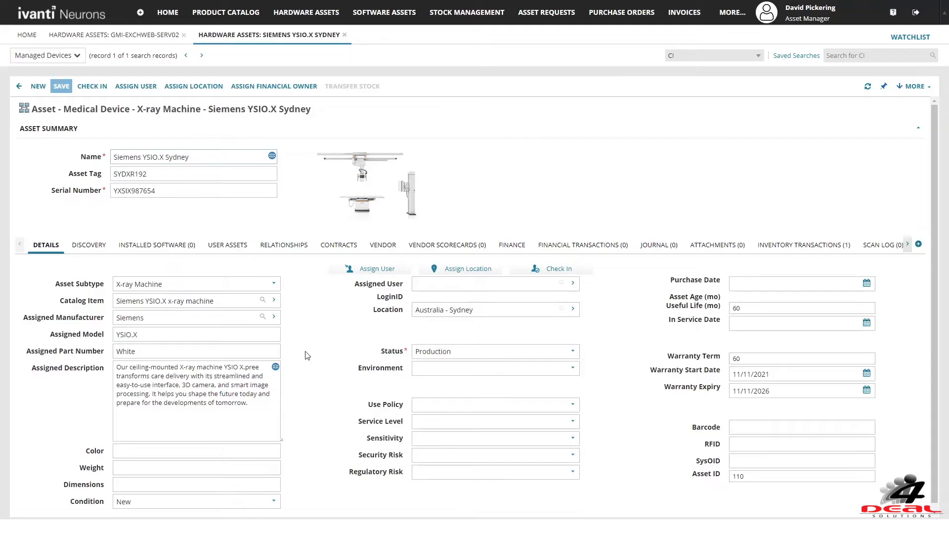
click(112, 35)
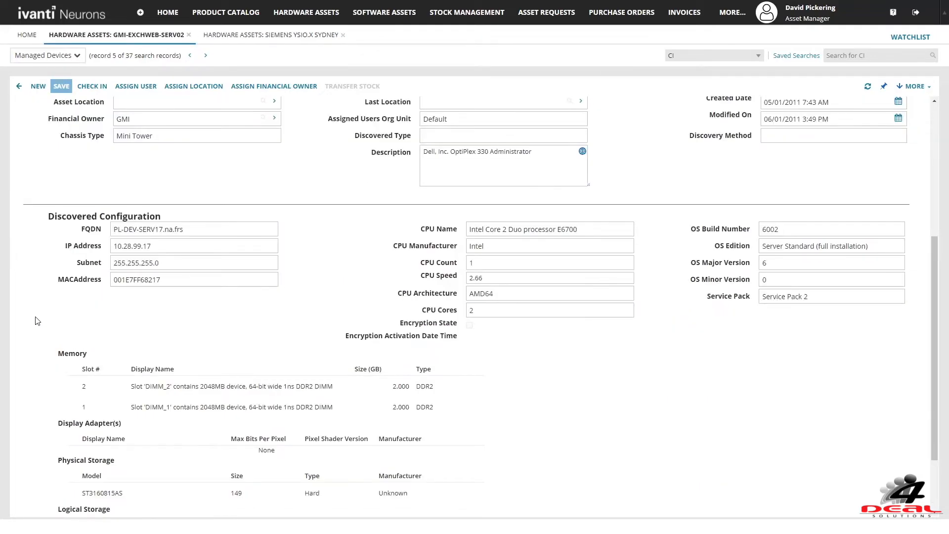
scroll(down, 3)
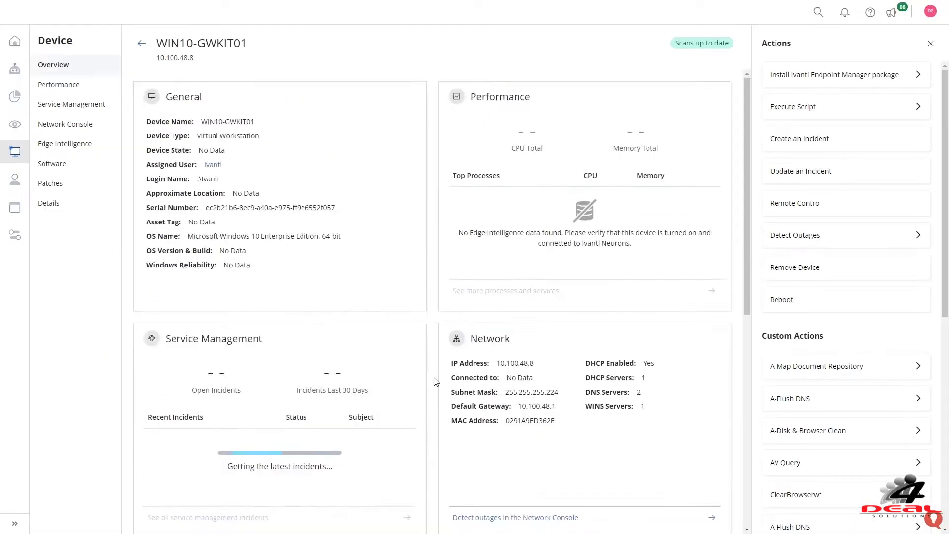
Review the WIN10-GWKIT01 software list, then open the Device Warranty breakdown chart
scroll(down, 3)
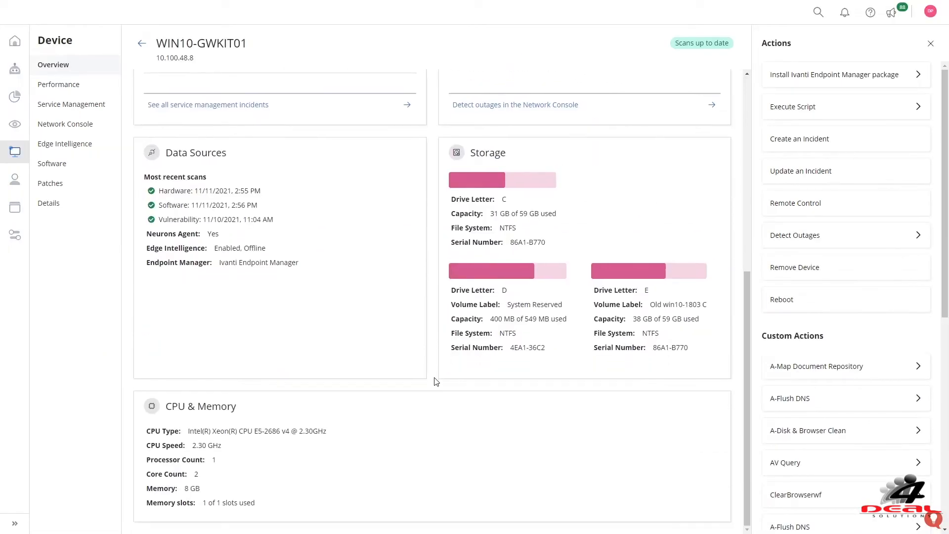
mouse_move(204, 142)
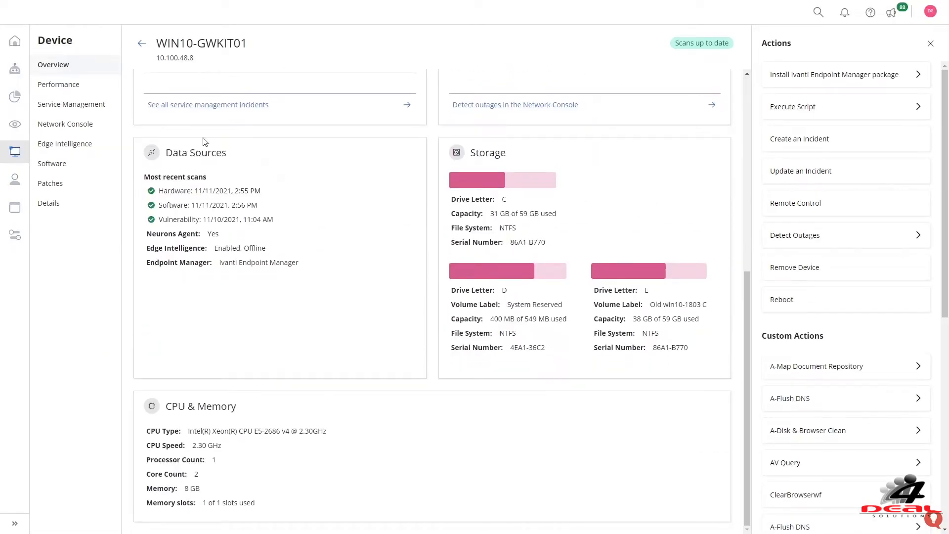
click(52, 163)
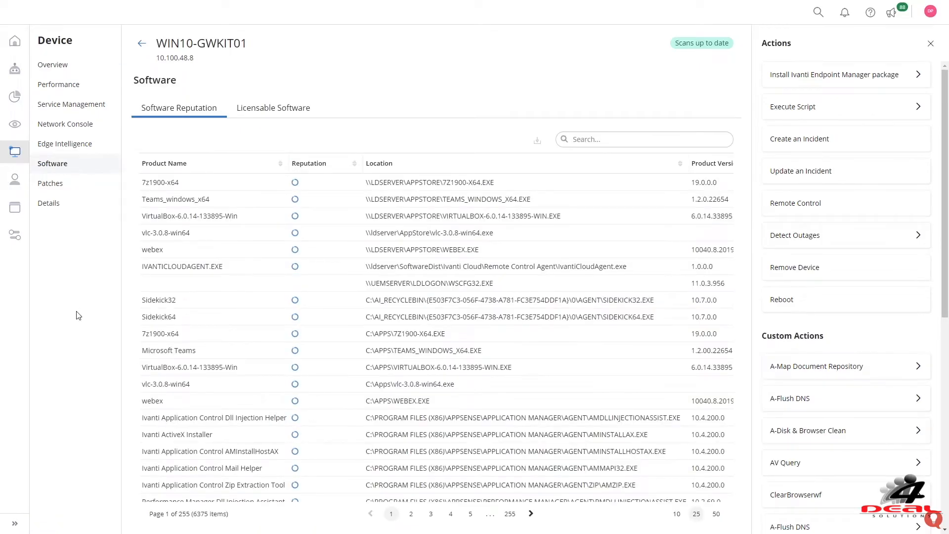
click(15, 125)
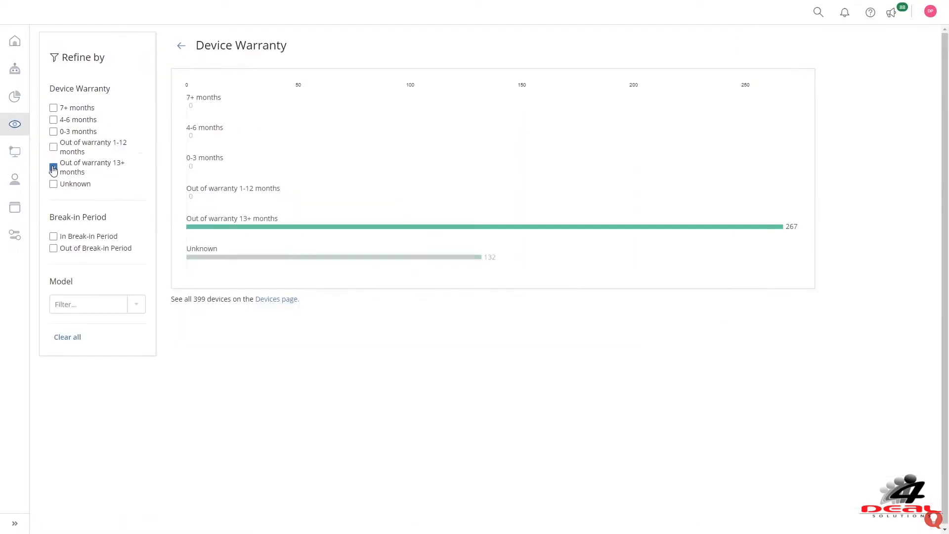
Filter to devices out of warranty 13+ months, ignore Ivanti sources in Device Reconciliation, and list addable data sources
click(54, 167)
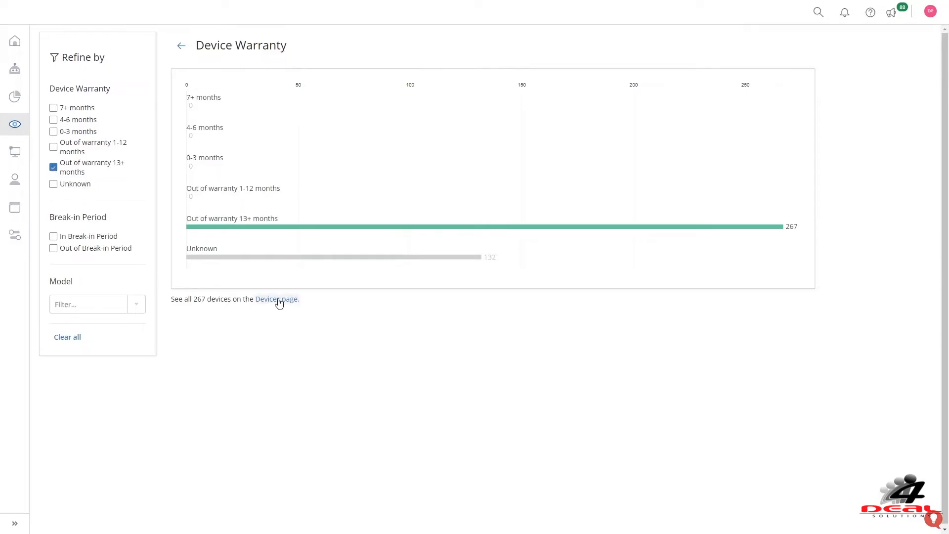
click(181, 46)
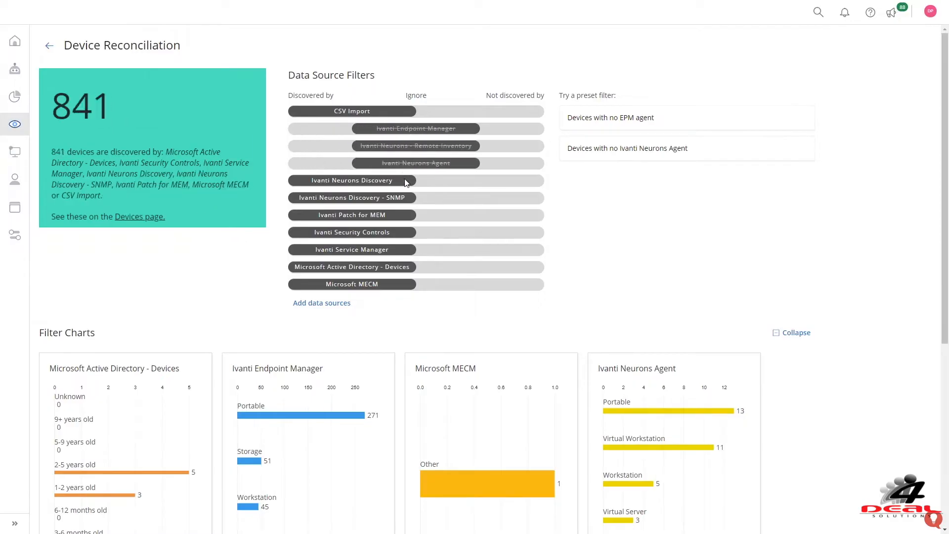
click(351, 180)
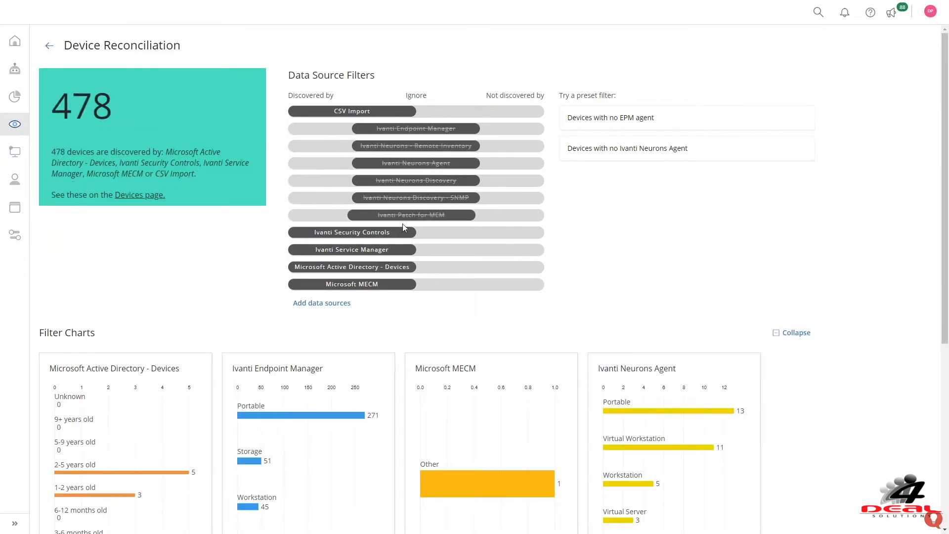
click(322, 303)
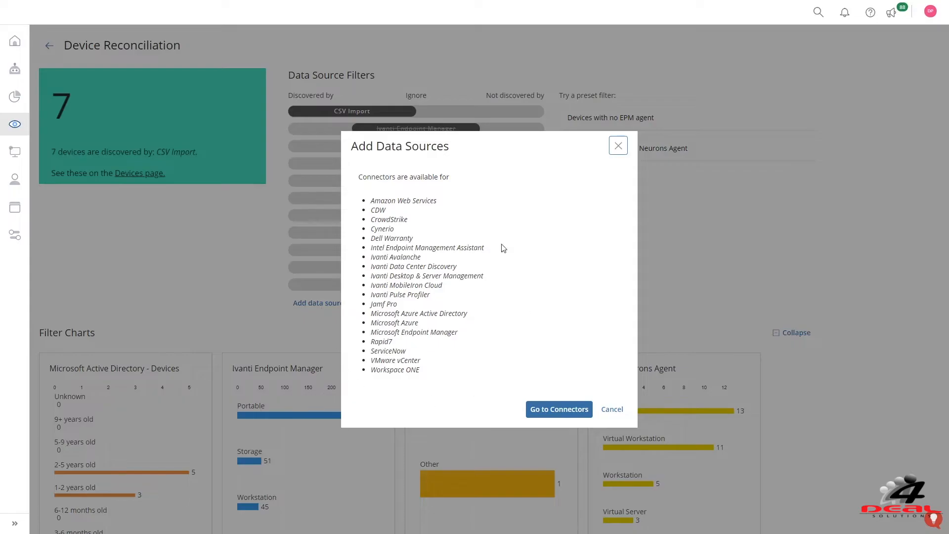
mouse_move(371, 393)
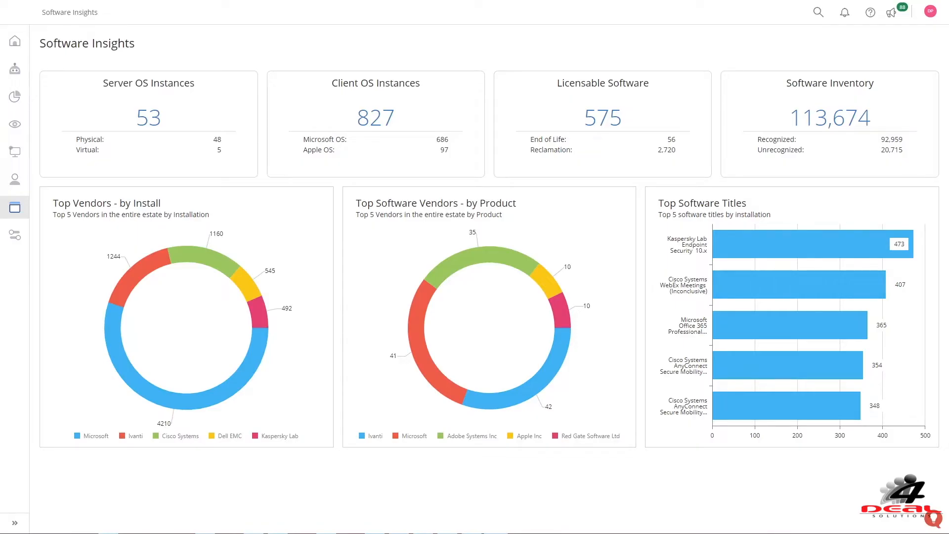
Open the Licensable Software summary from Software Insights, then the Adobe SaaS license usage page
click(602, 117)
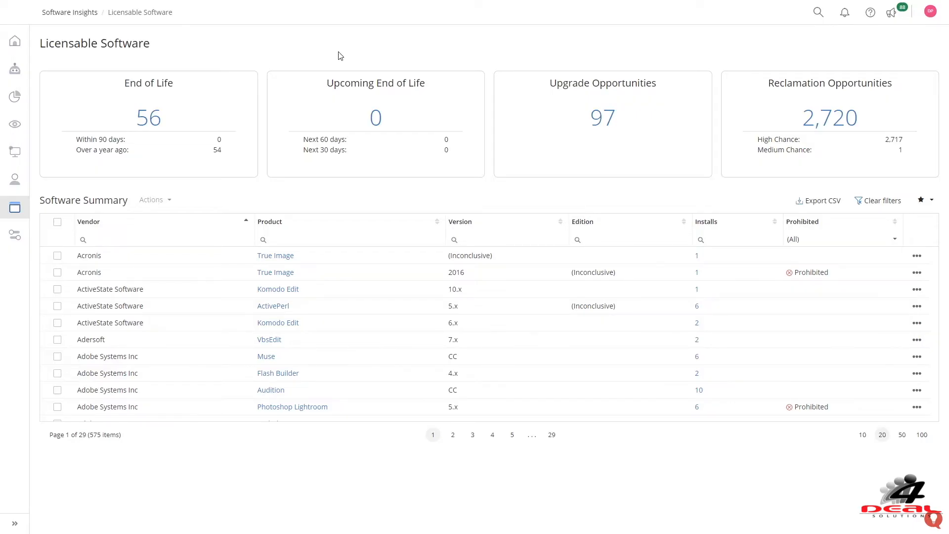
click(149, 117)
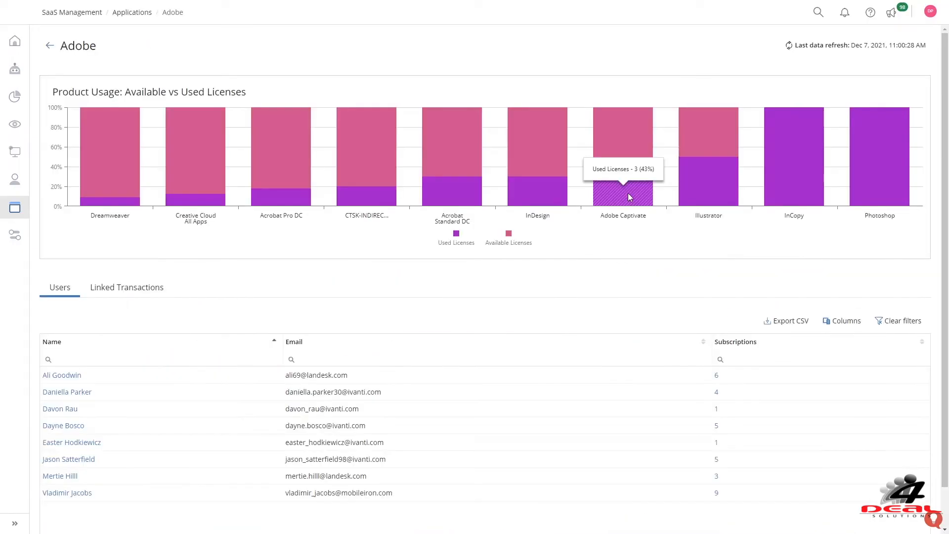
mouse_move(630, 158)
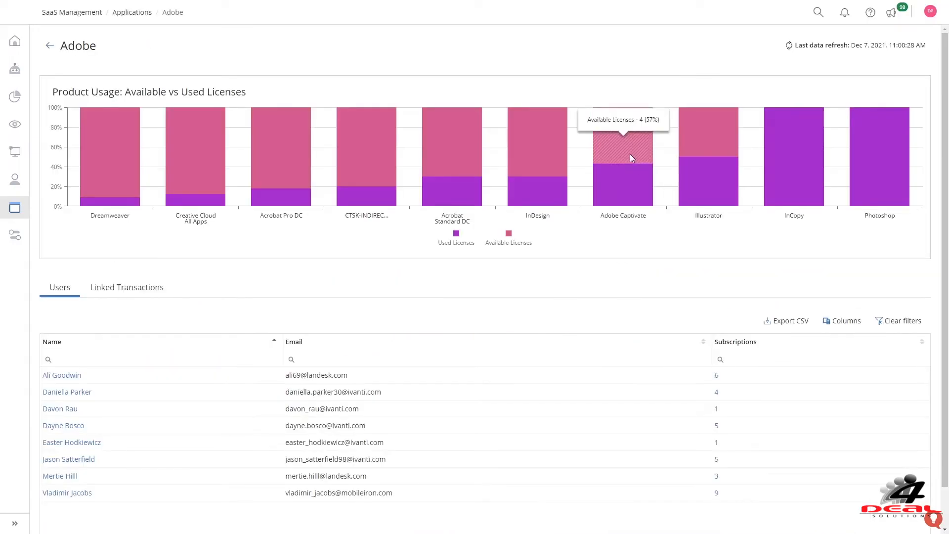
mouse_move(595, 406)
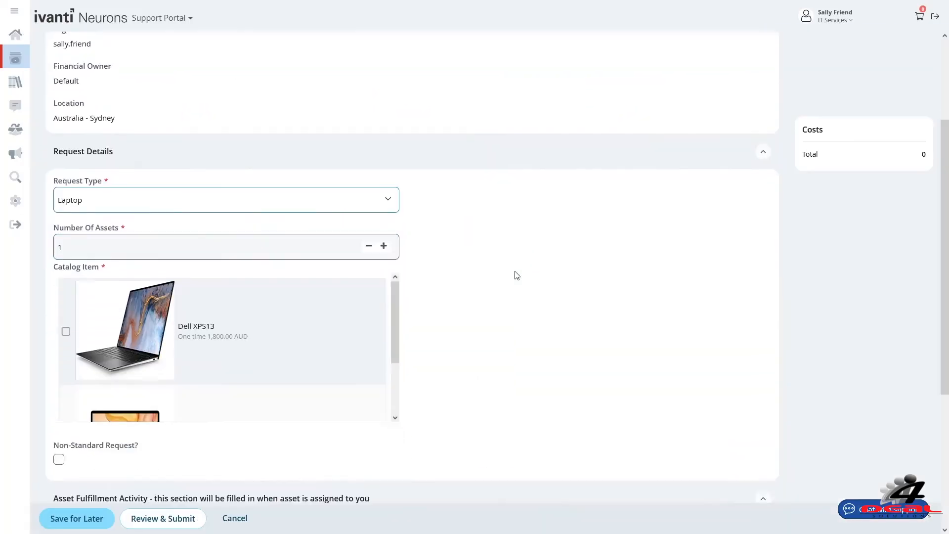
Submit the Dell XPS13 laptop request and view it as Asset Request 10235 in ITAM
scroll(down, 3)
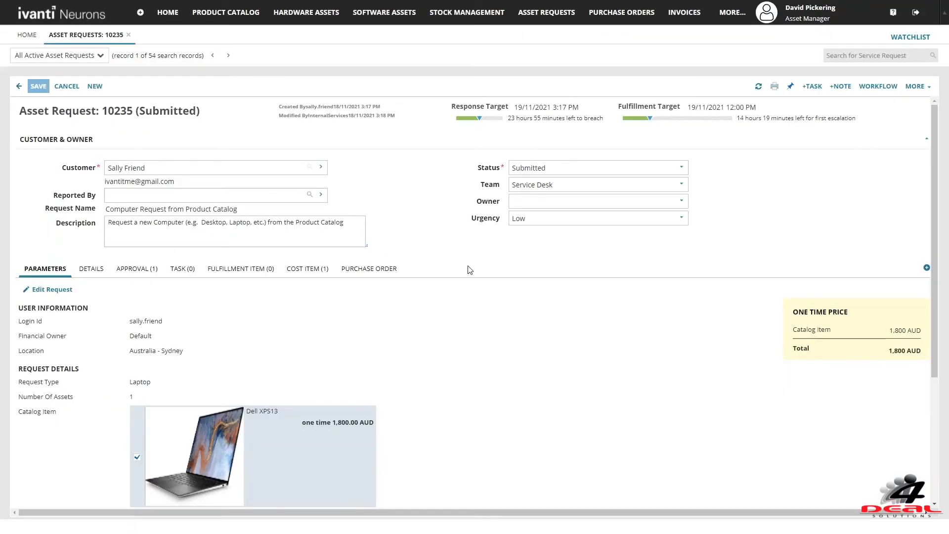
click(136, 268)
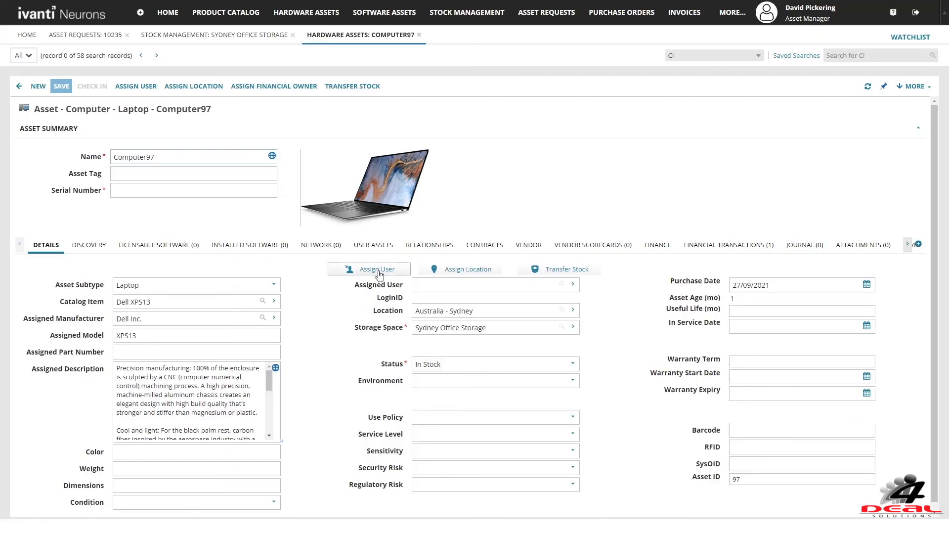
Assign a user to laptop Computer97, leading to the Dell XPS 13 purchase order
click(351, 34)
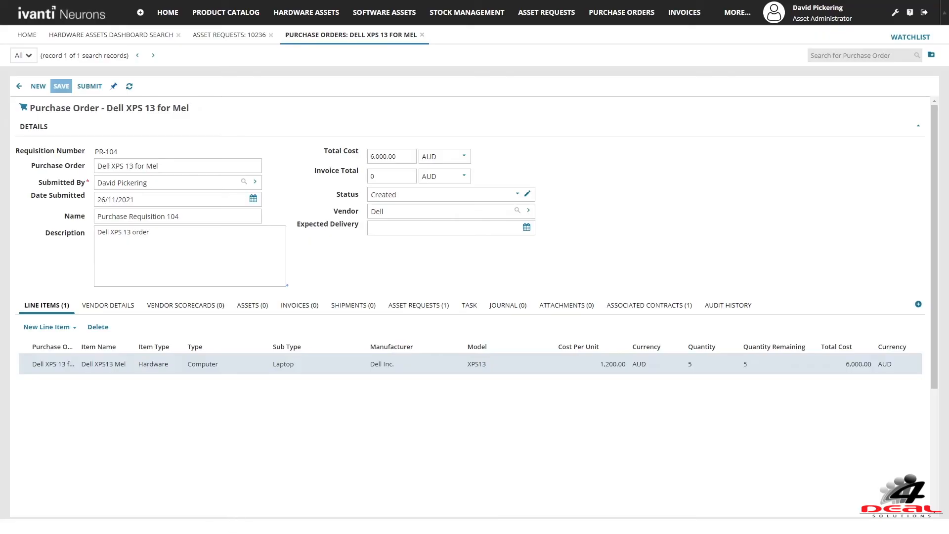
mouse_move(299, 304)
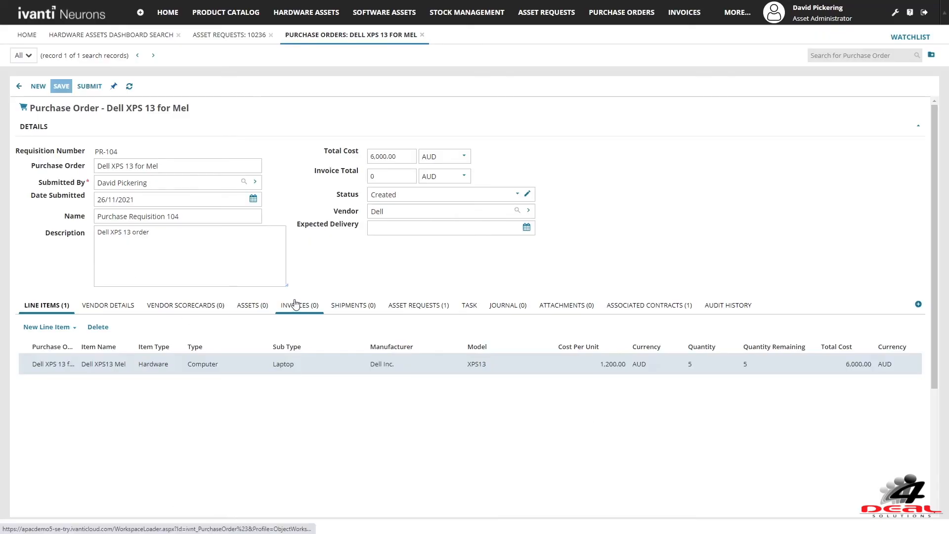